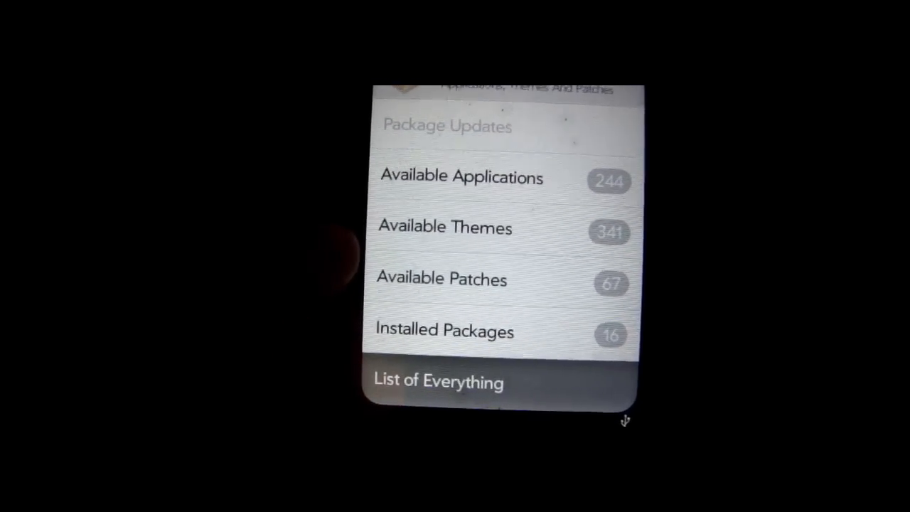
# Open Preware's List of Everything and browse to Fair Dinkum App Limit.
pyautogui.click(444, 227)
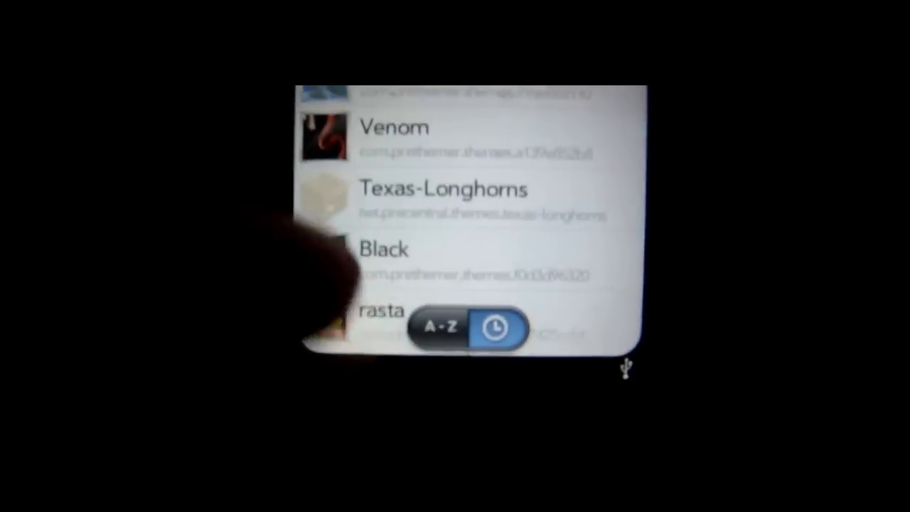
pyautogui.scroll(-3)
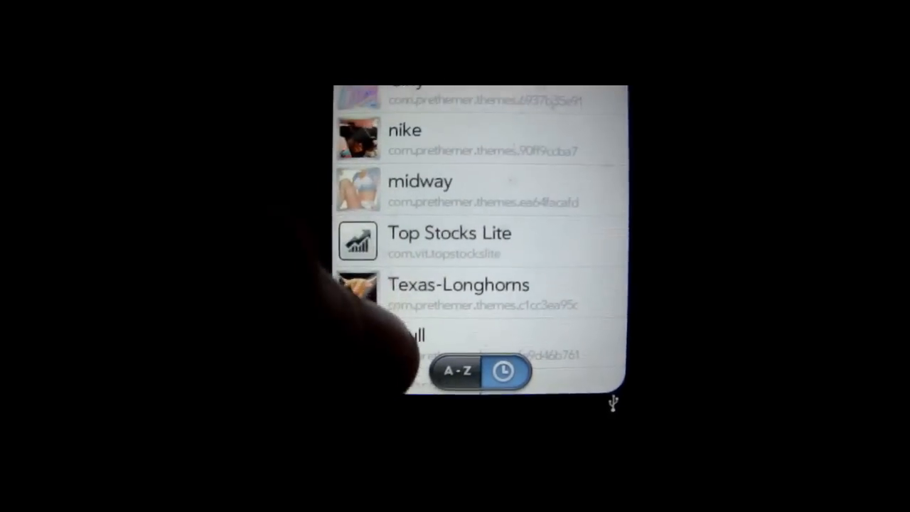
pyautogui.scroll(3)
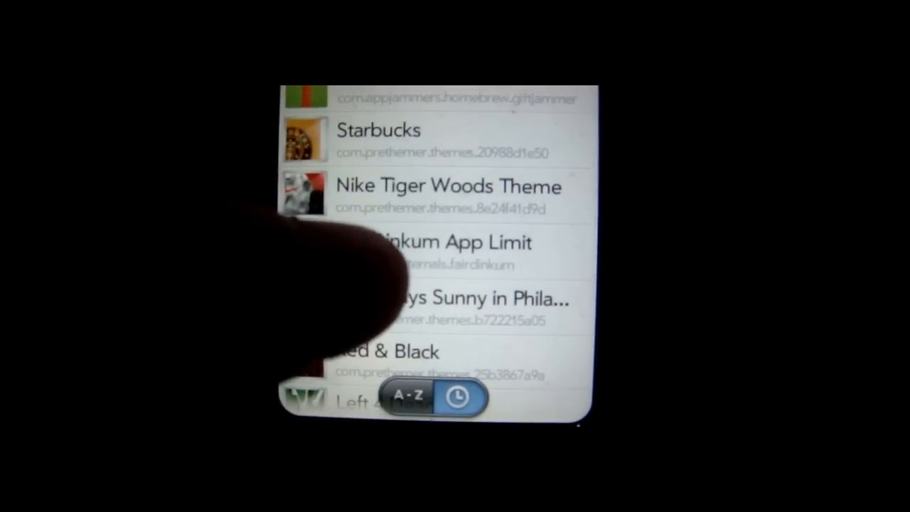
# Open the Fair Dinkum App Limit package and begin its install.
pyautogui.click(441, 252)
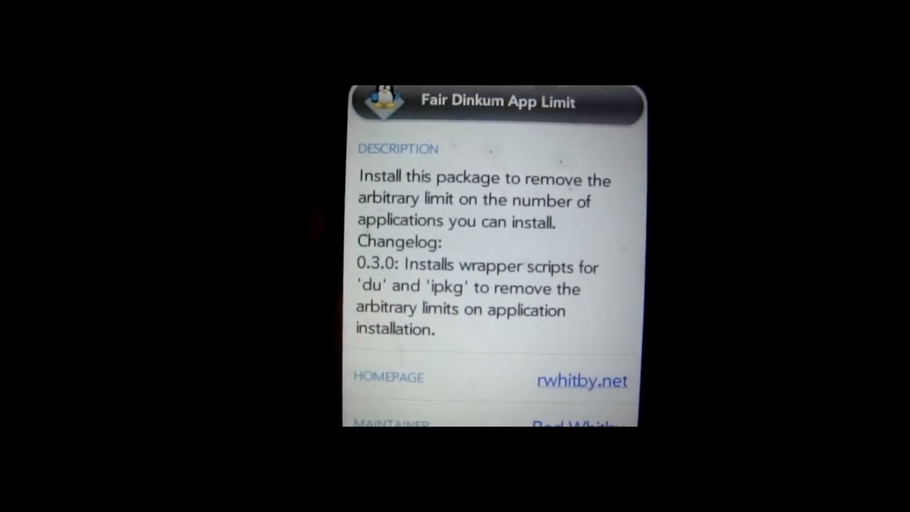
pyautogui.scroll(3)
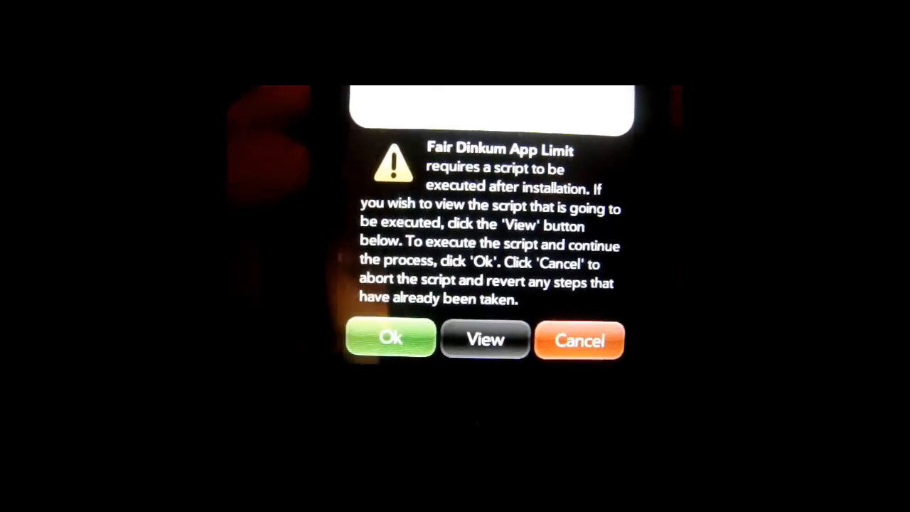
# Approve the post-install script and confirm 'Linux Application installed'.
pyautogui.click(389, 339)
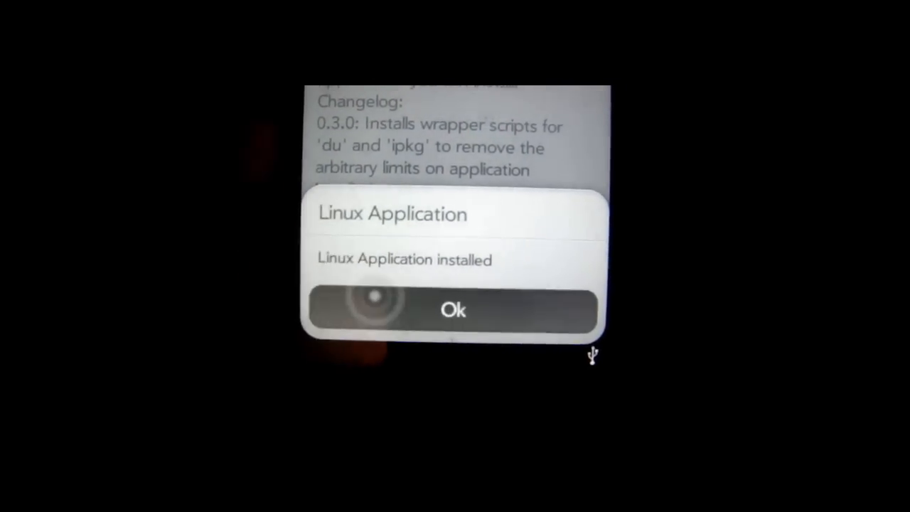
pyautogui.click(452, 310)
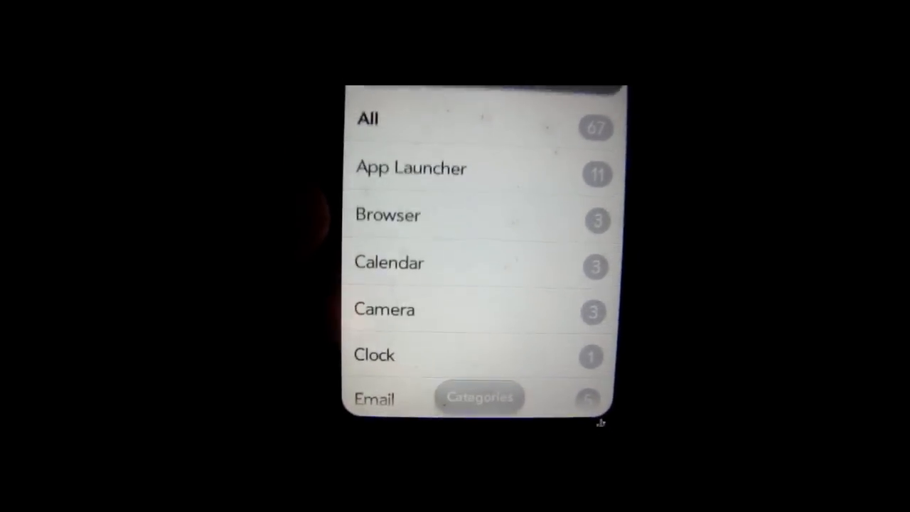
# Find 5x4 Icons v2 among all available patches and start installing it.
pyautogui.click(462, 118)
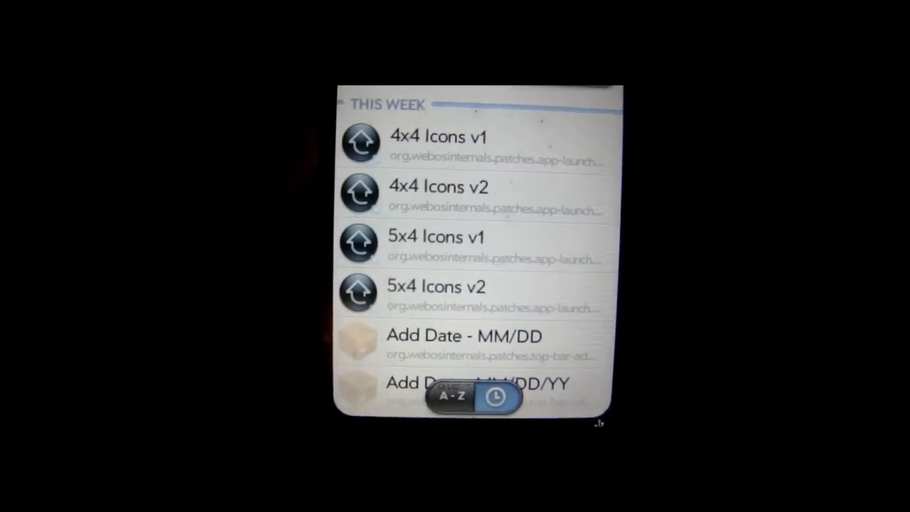
pyautogui.scroll(-3)
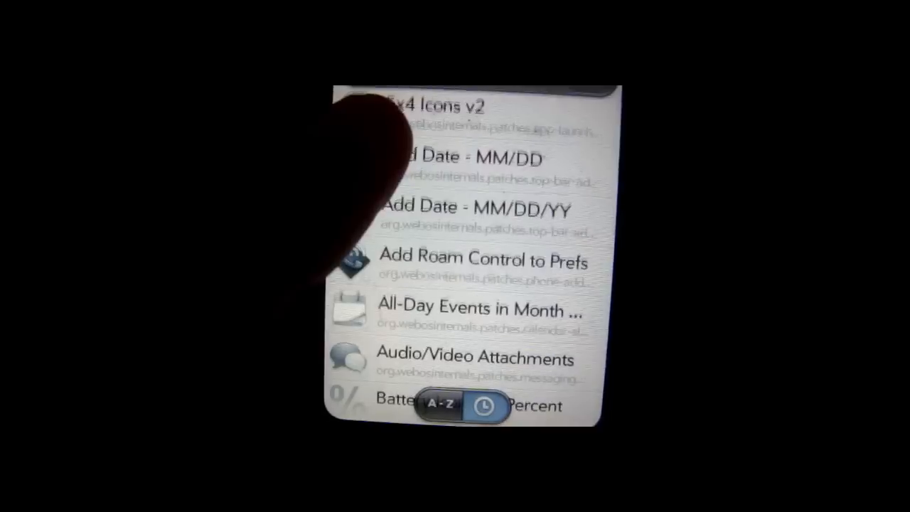
pyautogui.scroll(-3)
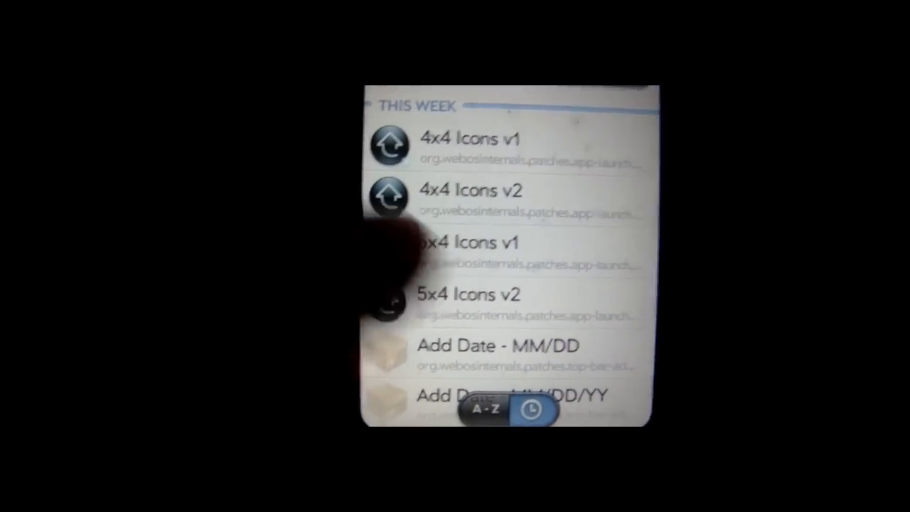
pyautogui.click(483, 306)
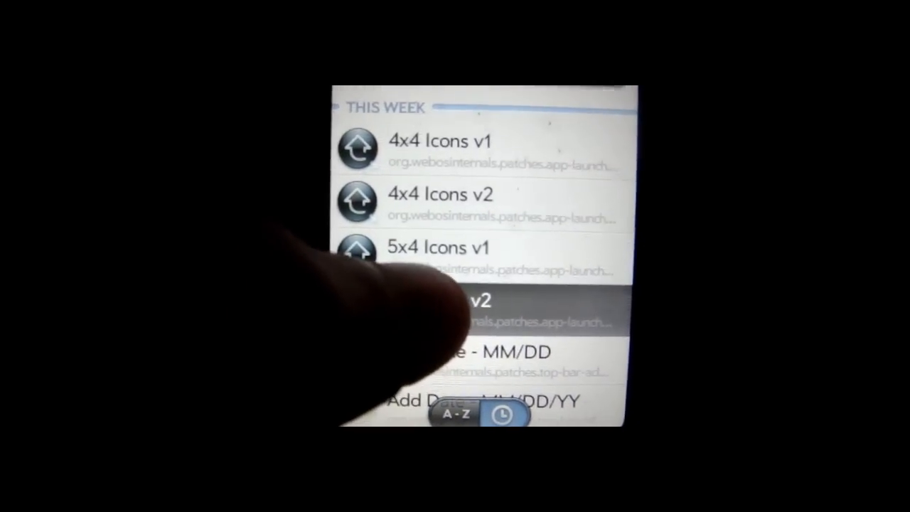
pyautogui.click(476, 306)
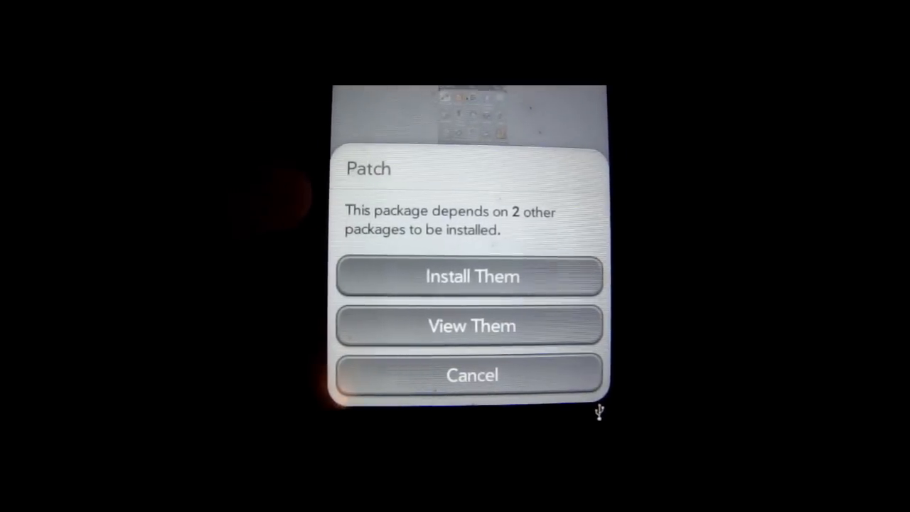
# Install 5x4 Icons v2 together with its two required dependency packages.
pyautogui.click(471, 275)
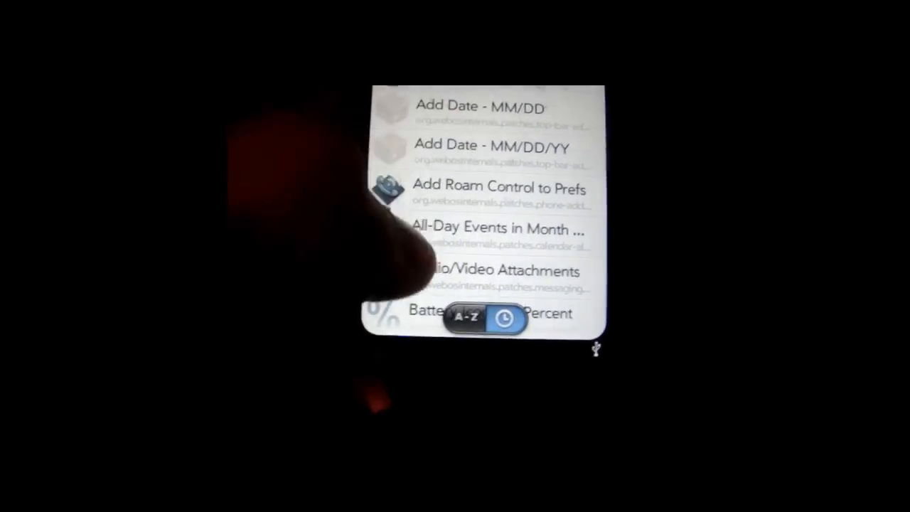
# Open the Virtual Keyboard patch, install it, and approve its install script.
pyautogui.scroll(-3)
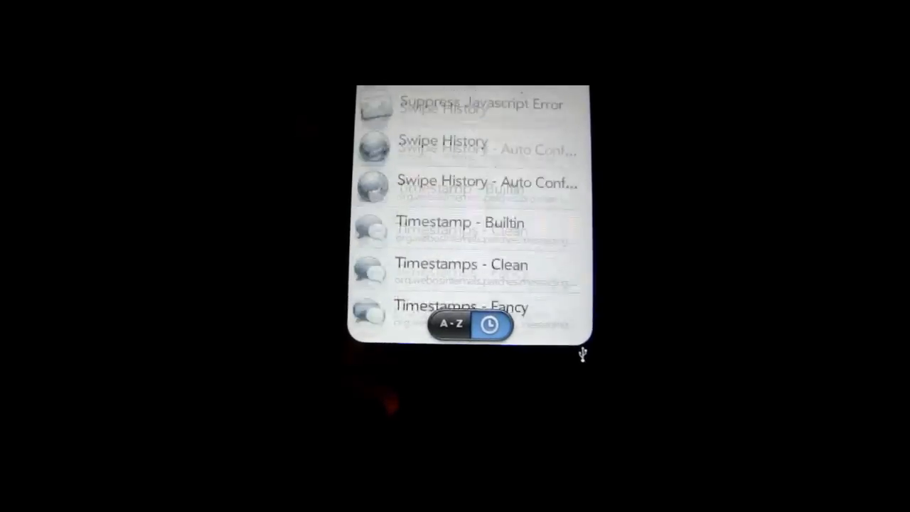
pyautogui.scroll(-3)
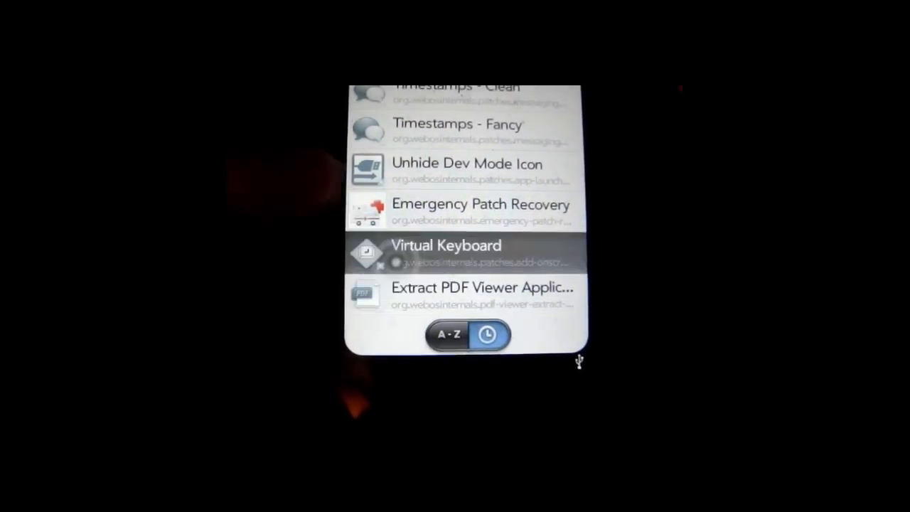
pyautogui.click(445, 252)
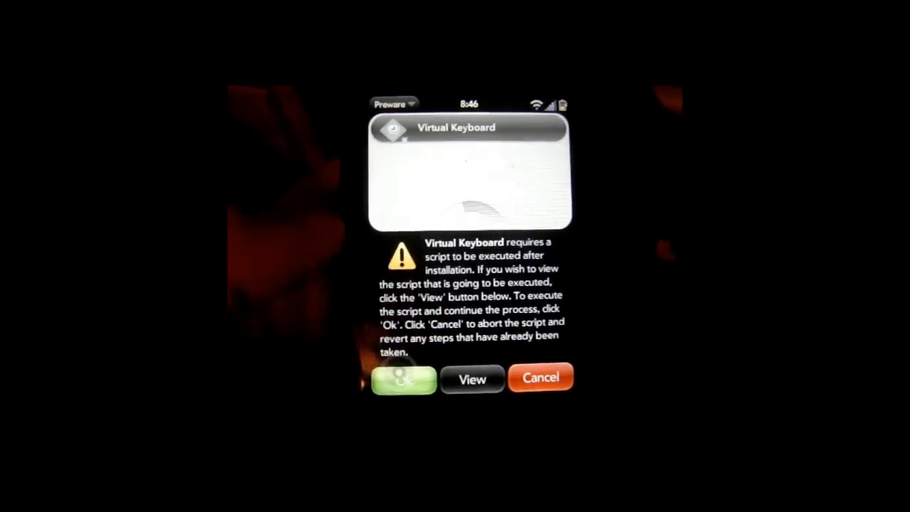
pyautogui.click(402, 377)
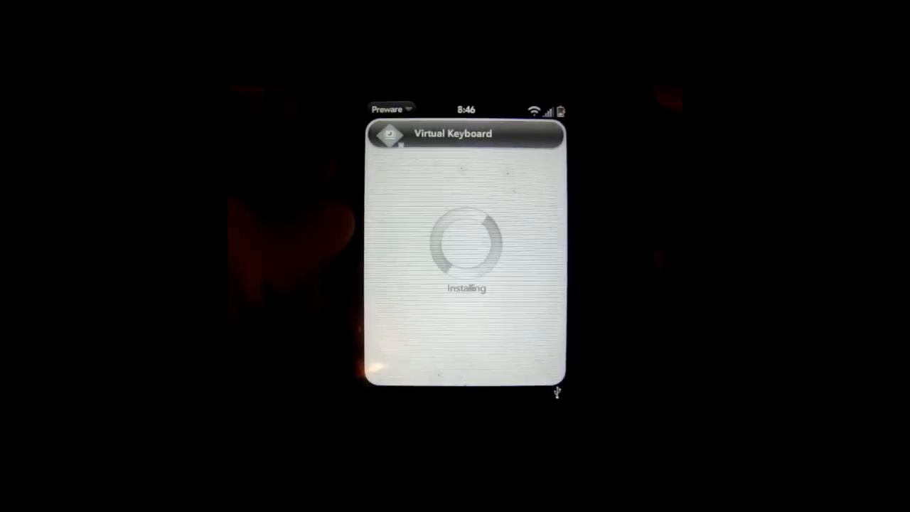